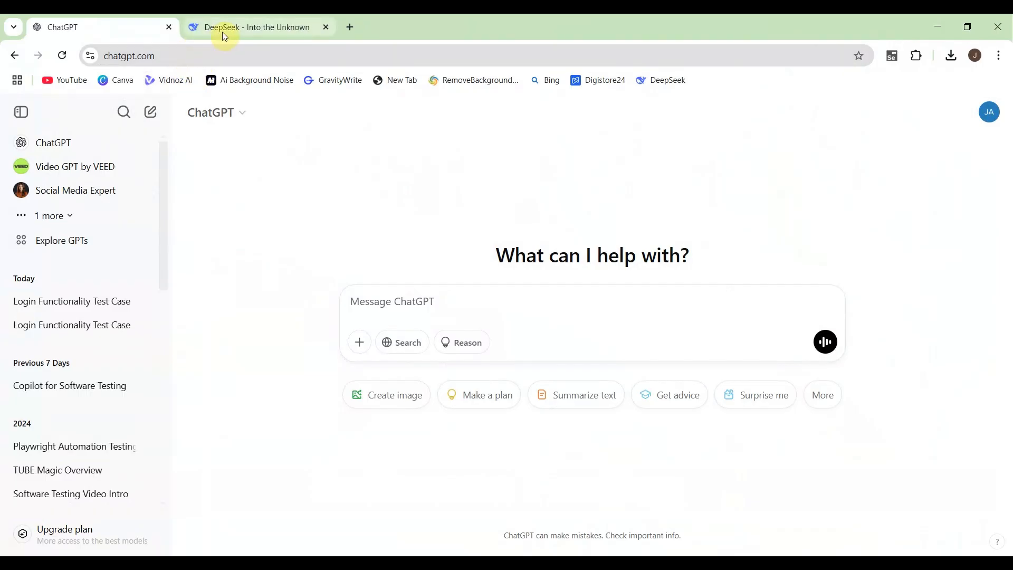
Check the DeepSeek and ChatGPT chats, then copy the login test-case prompt sentence from Word
left_click(257, 27)
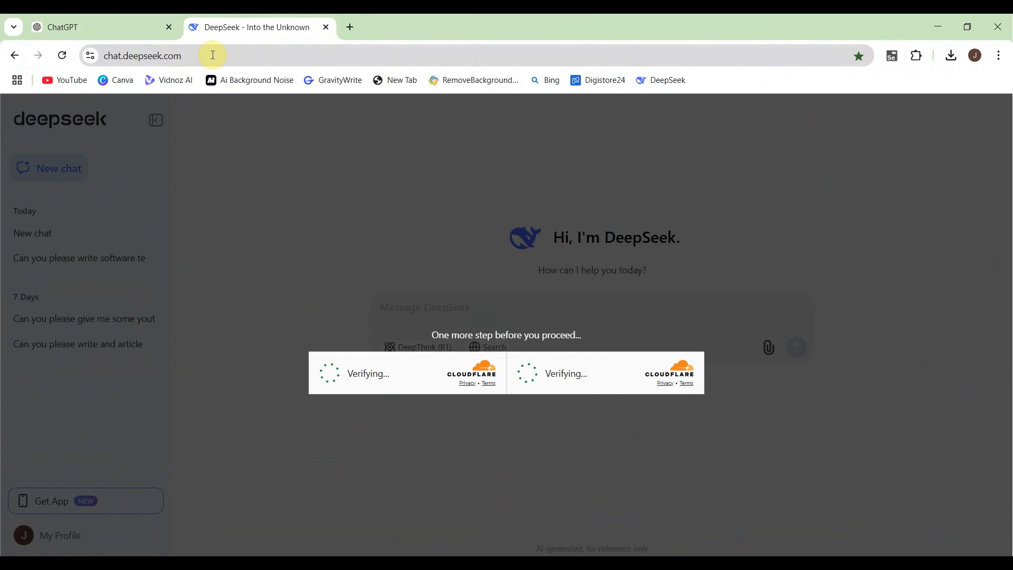
mouse_move(406, 160)
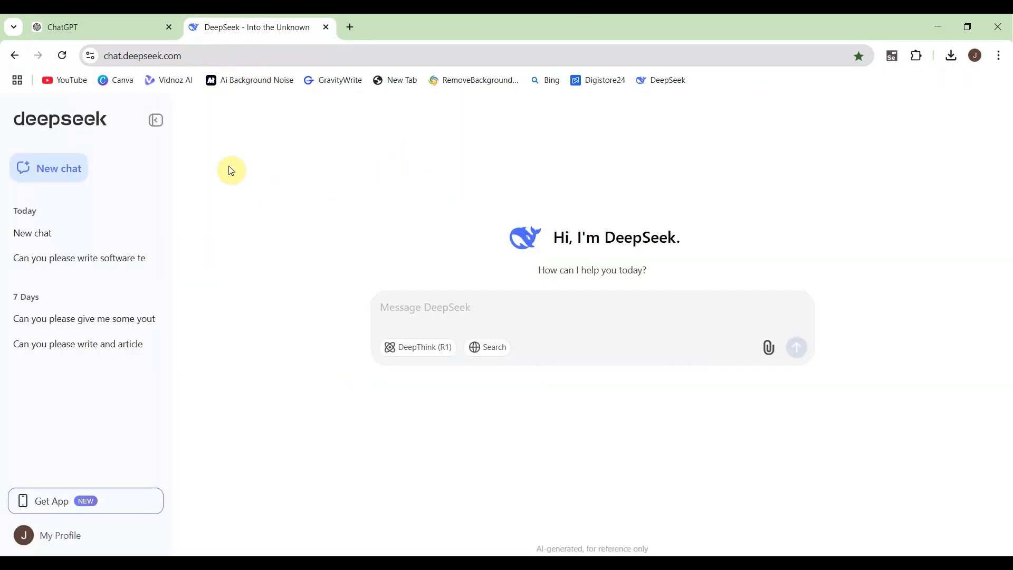
left_click(97, 27)
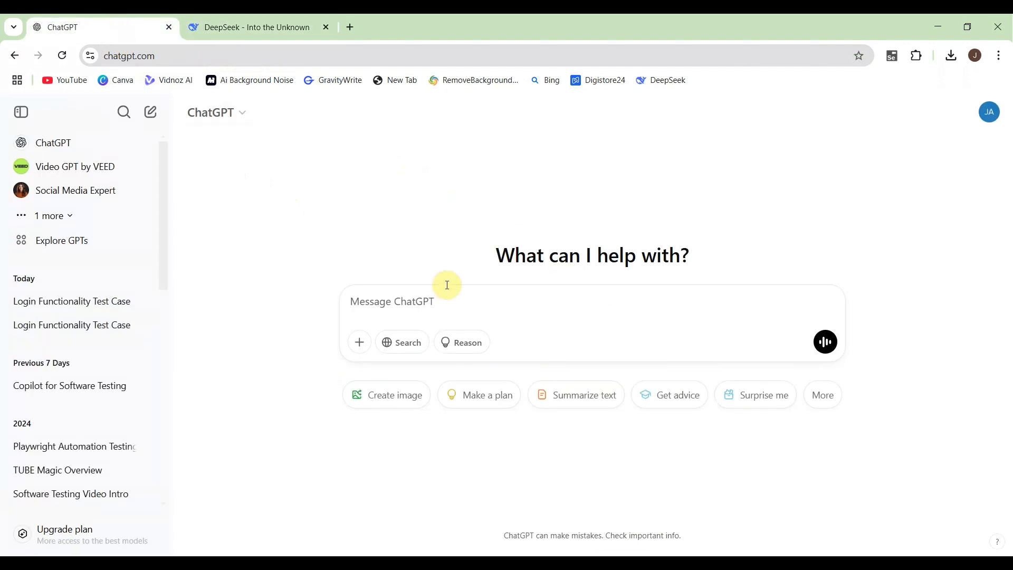
mouse_move(272, 219)
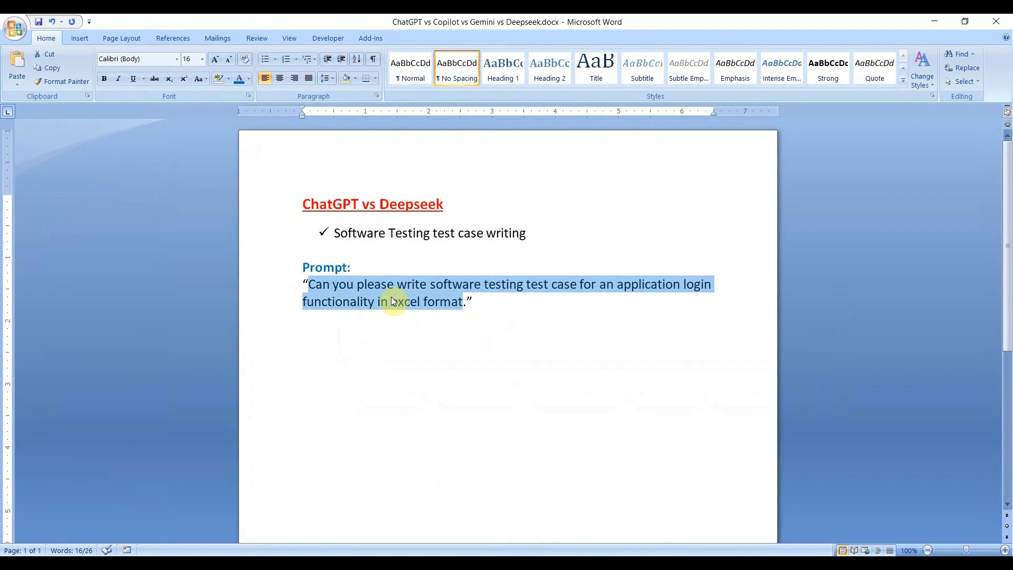
right_click(391, 300)
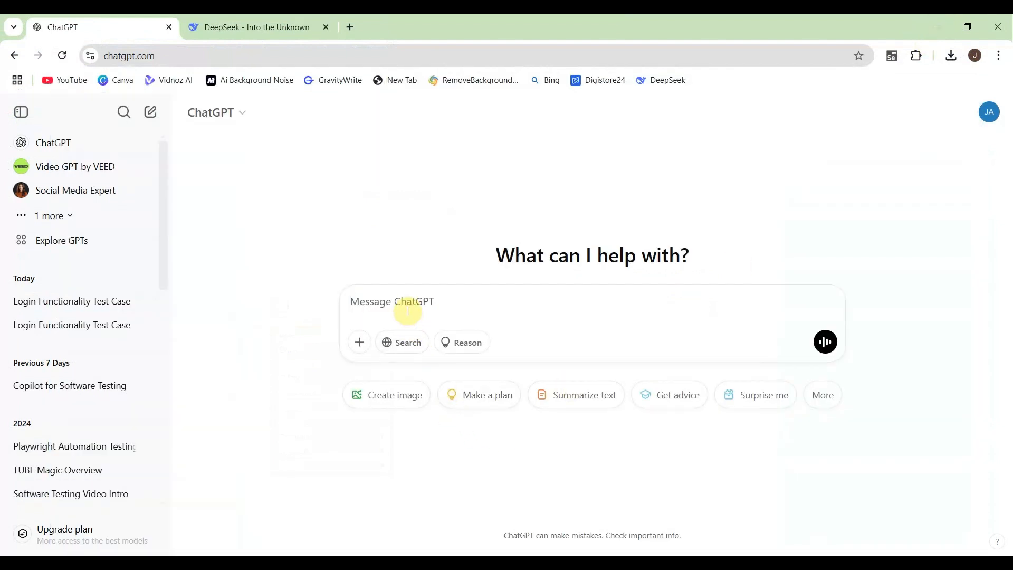
Send ChatGPT the prompt asking for application login test cases in Excel format, then move to DeepSeek
left_click(407, 302)
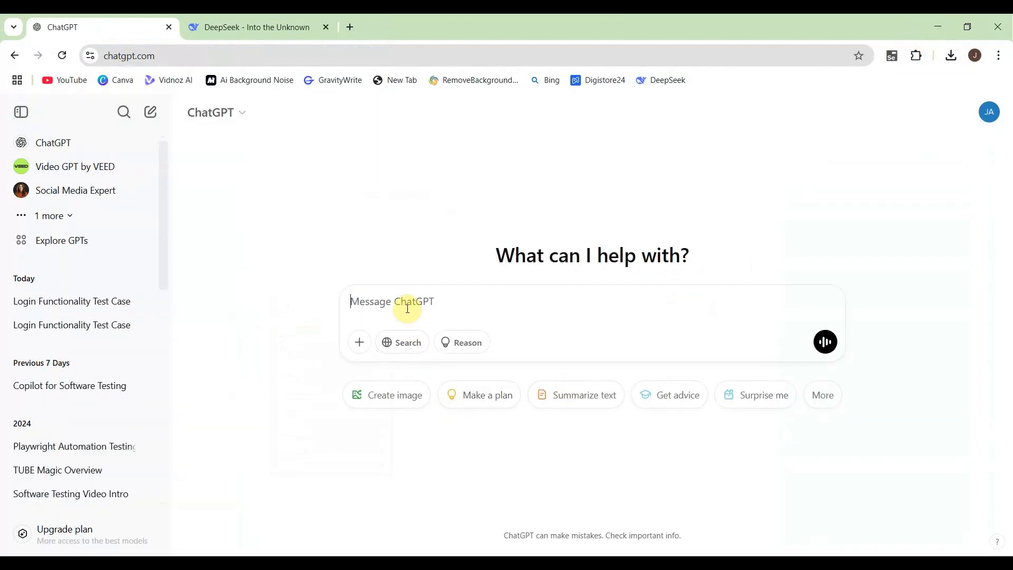
type("Can you please write software testing test case for an application login functionality in excel format")
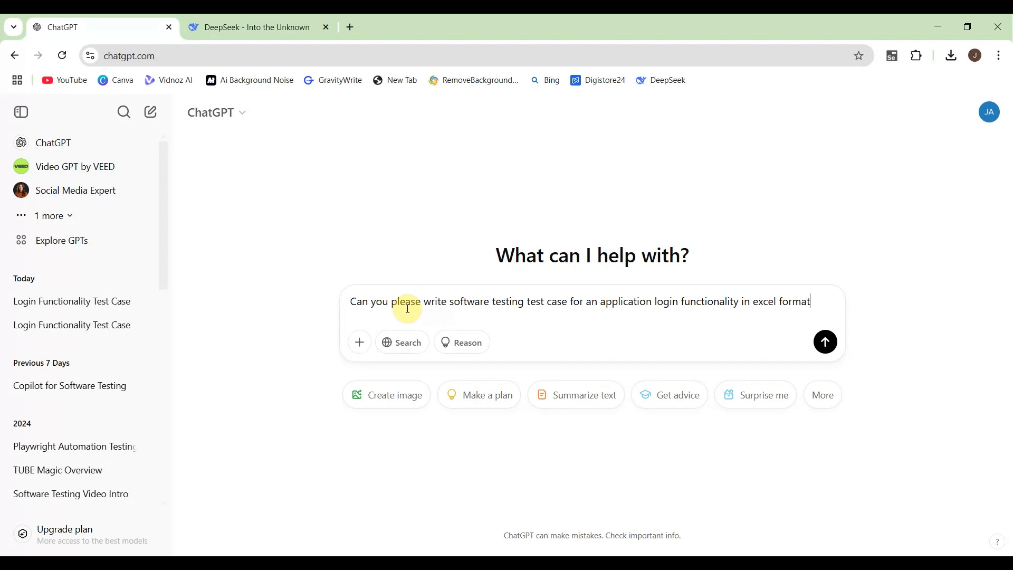
mouse_move(685, 346)
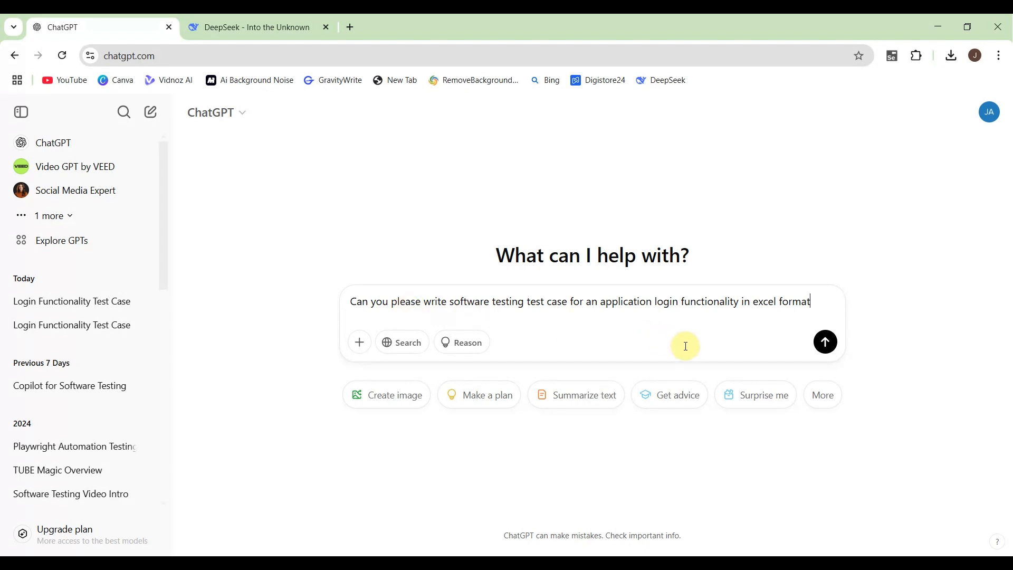
left_click(825, 342)
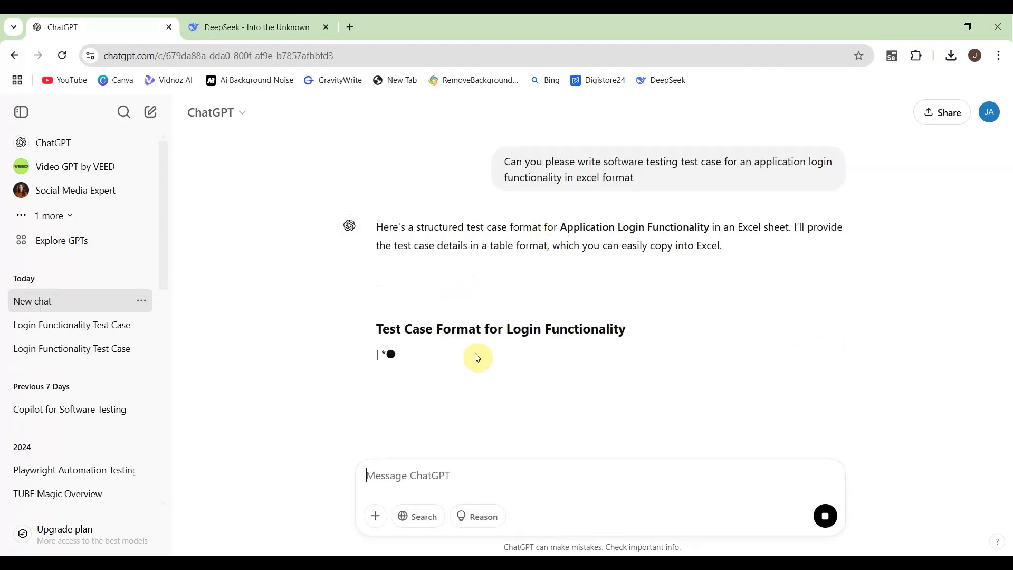
left_click(256, 27)
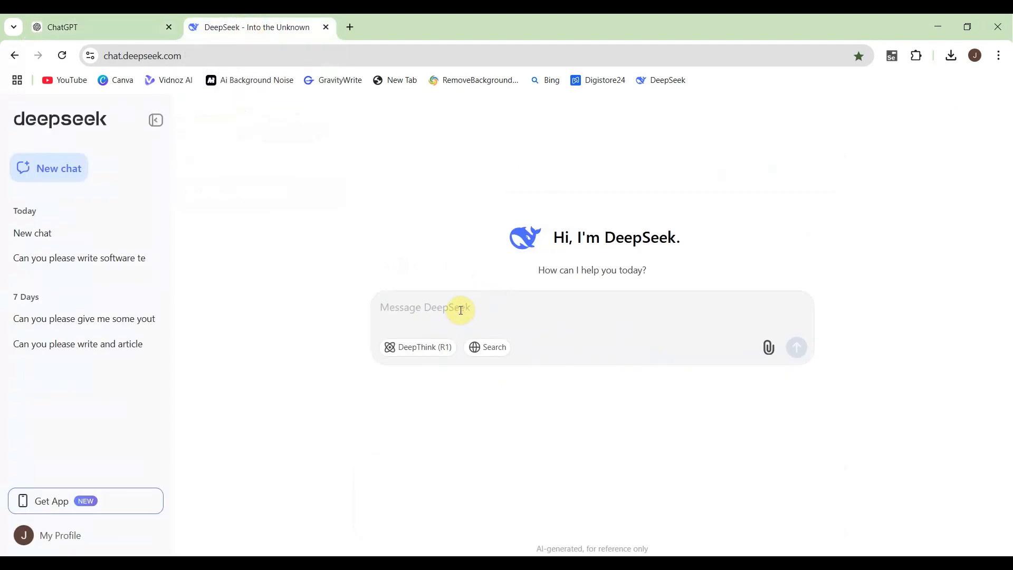
Send the same login test-case prompt to DeepSeek
type("Can you please write software testing test case for an application login functionality in excel format")
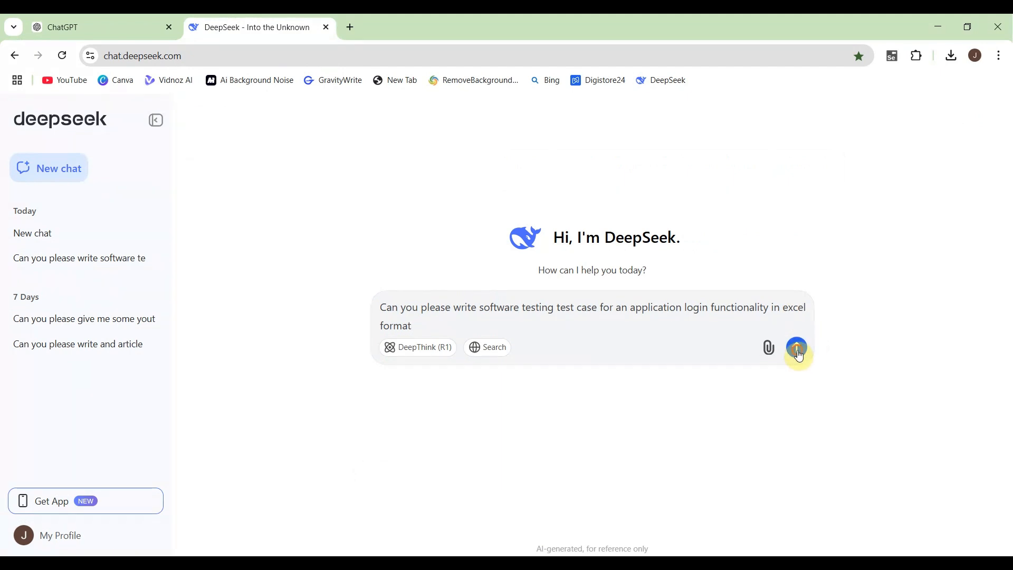
left_click(796, 348)
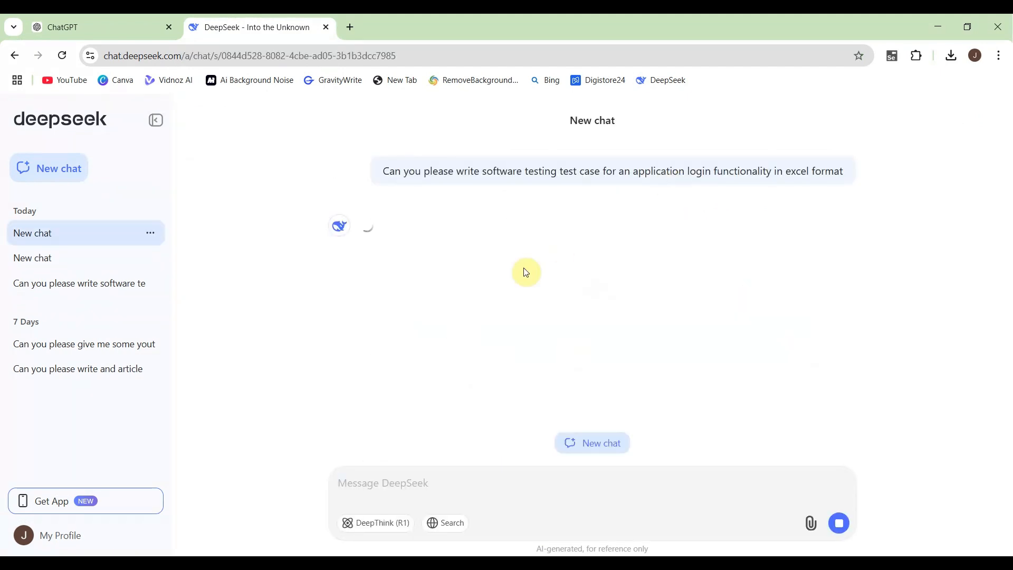
mouse_move(573, 308)
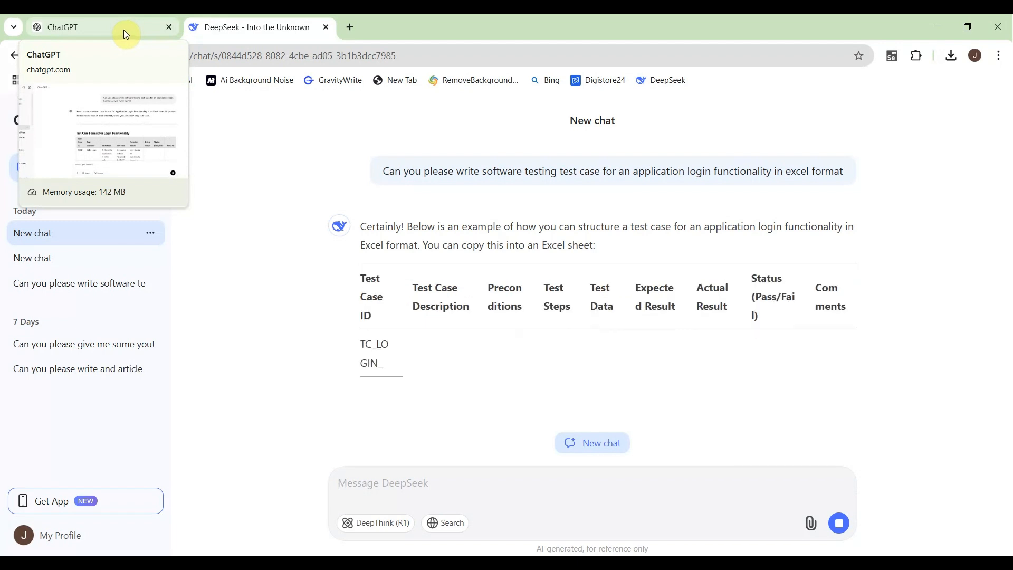
Return to ChatGPT's answer and begin selecting the login test-case table from its header
left_click(90, 27)
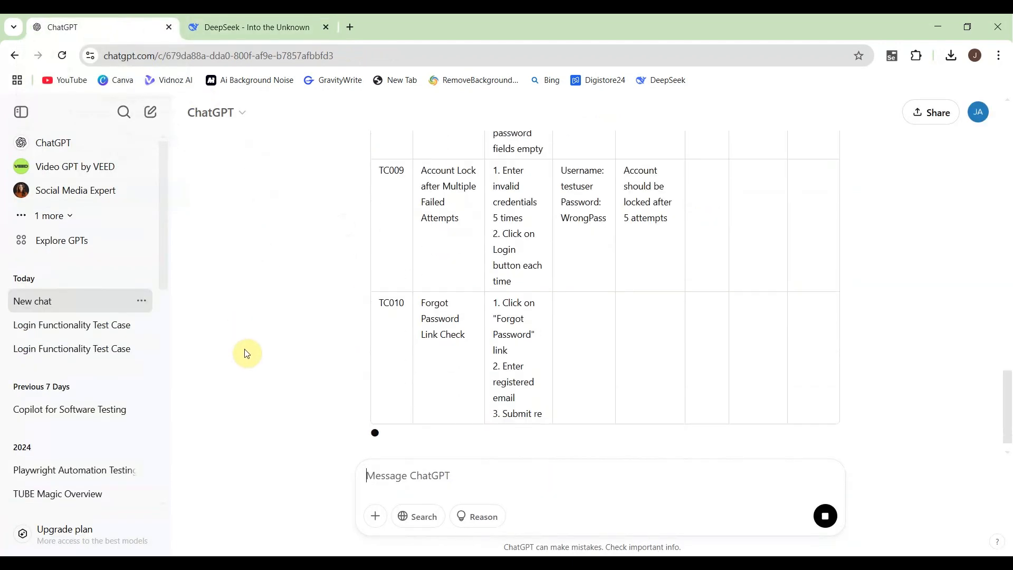
scroll("down", 3)
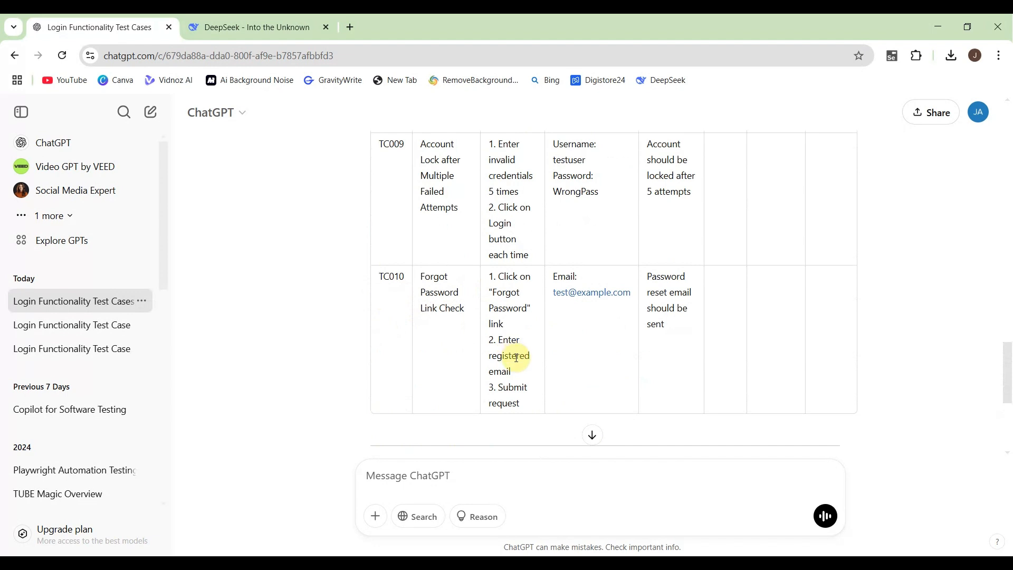
scroll("down", 3)
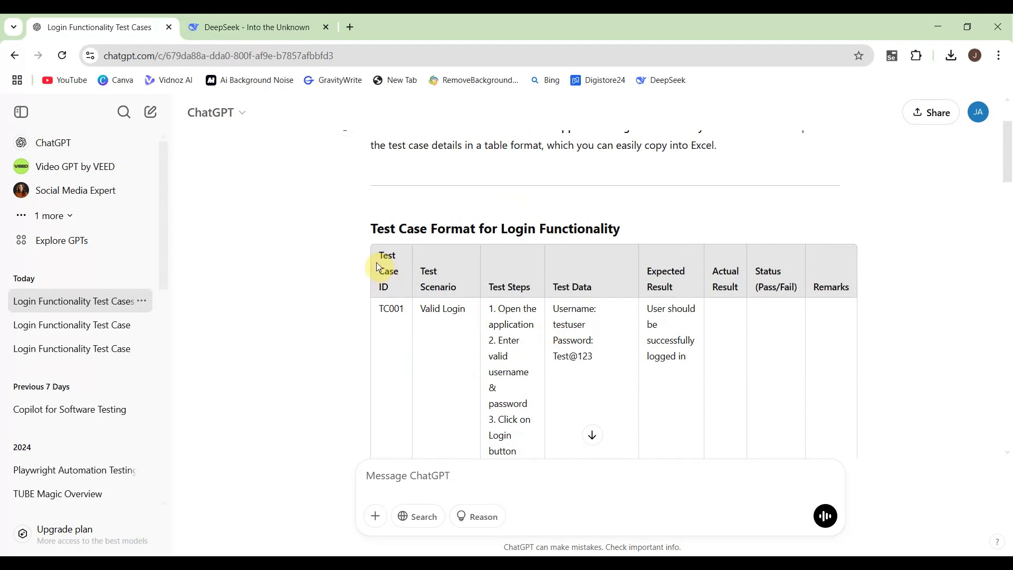
left_click_drag(377, 265, 782, 385)
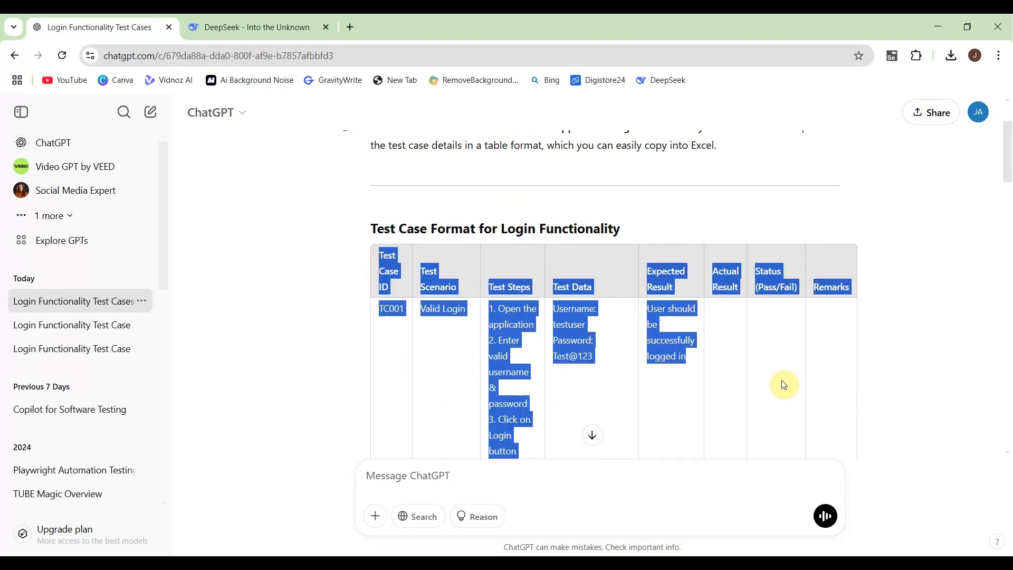
Extend the selection through the TC010 row and copy the whole TC001–TC010 table
scroll("down", 3)
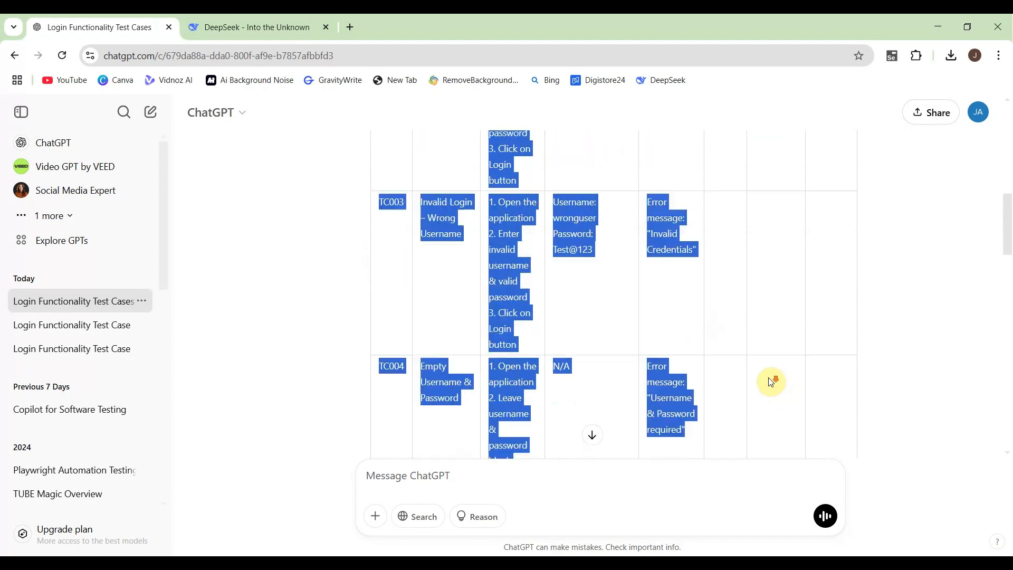
scroll("down", 3)
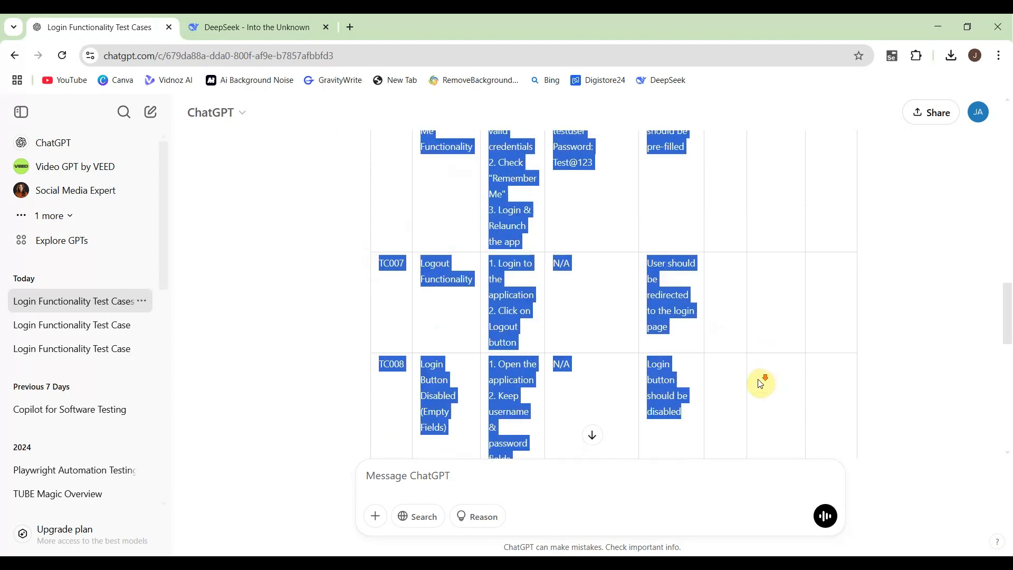
scroll("down", 3)
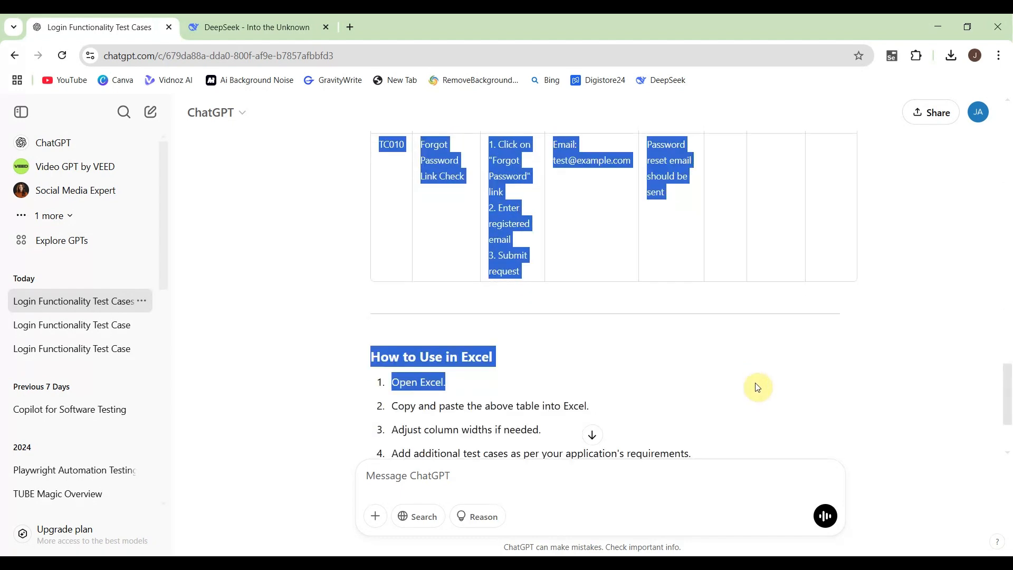
left_click(617, 216)
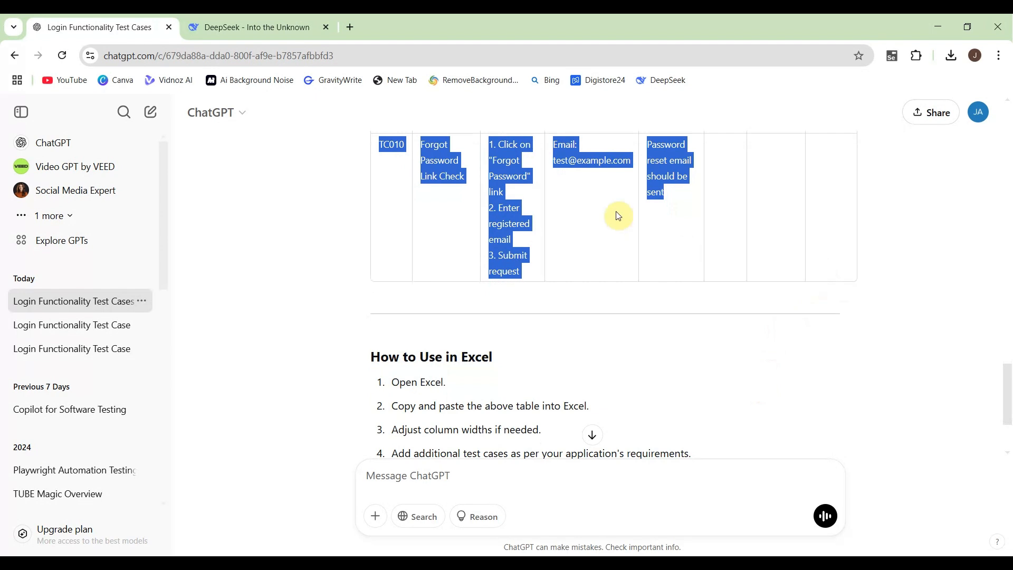
right_click(617, 216)
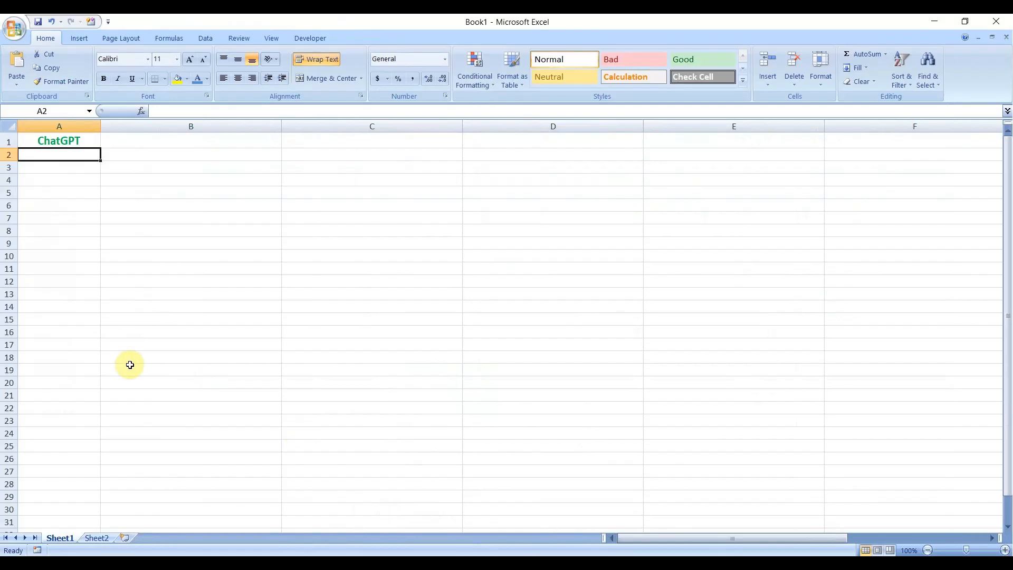
mouse_move(87, 193)
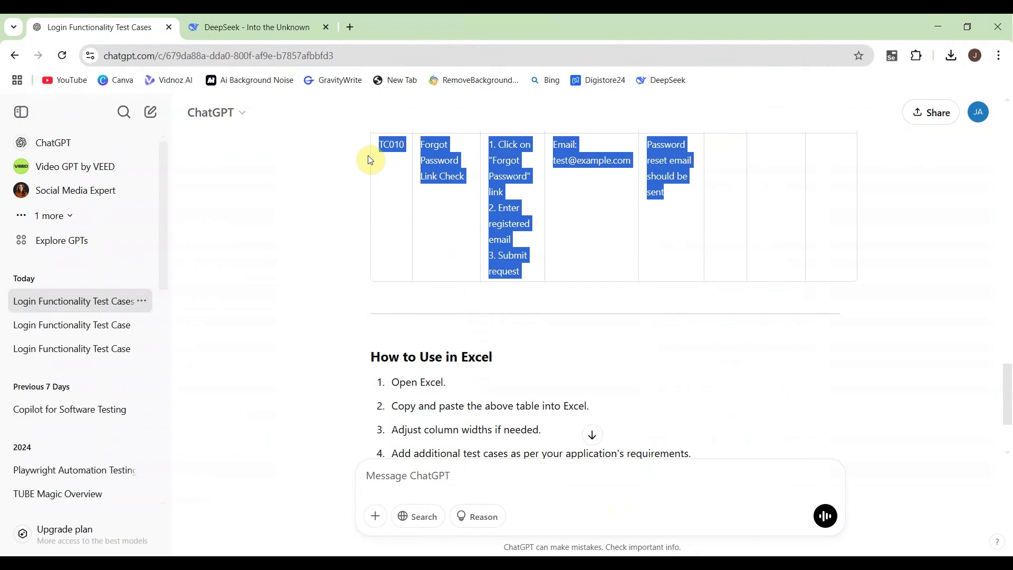
Copy DeepSeek's login test-case table from its chat response via the context menu
left_click(255, 27)
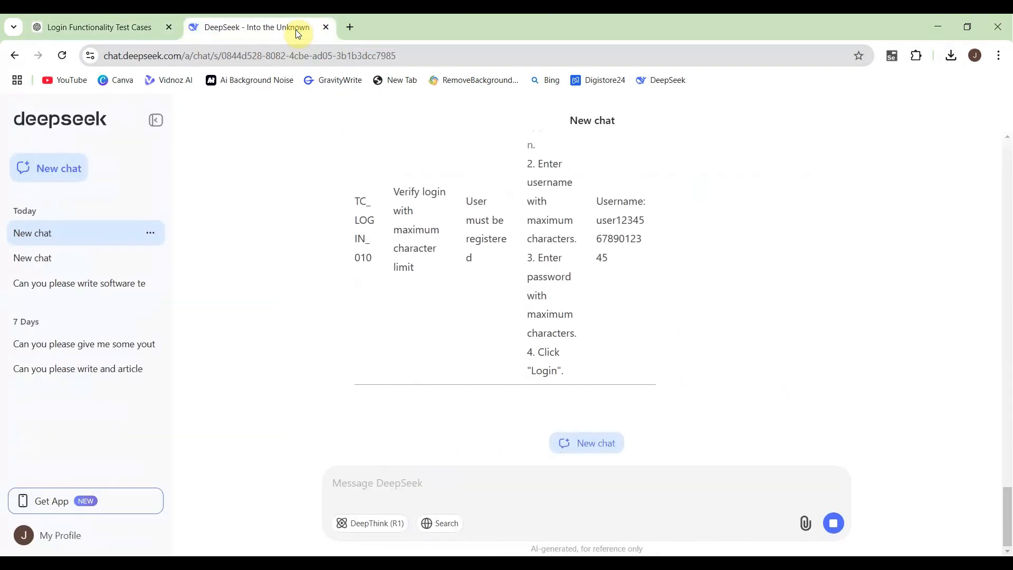
scroll("down", 3)
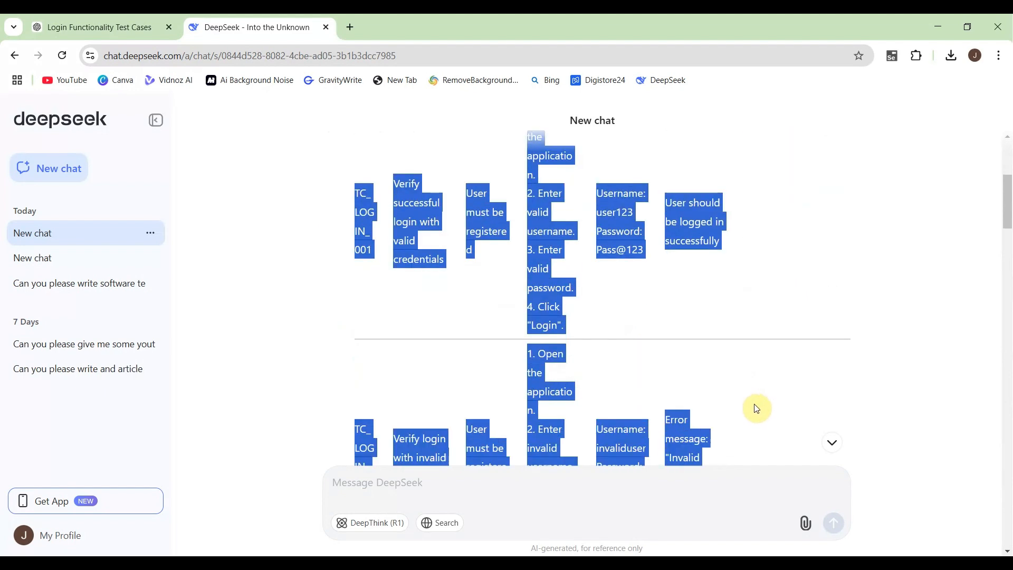
scroll("down", 3)
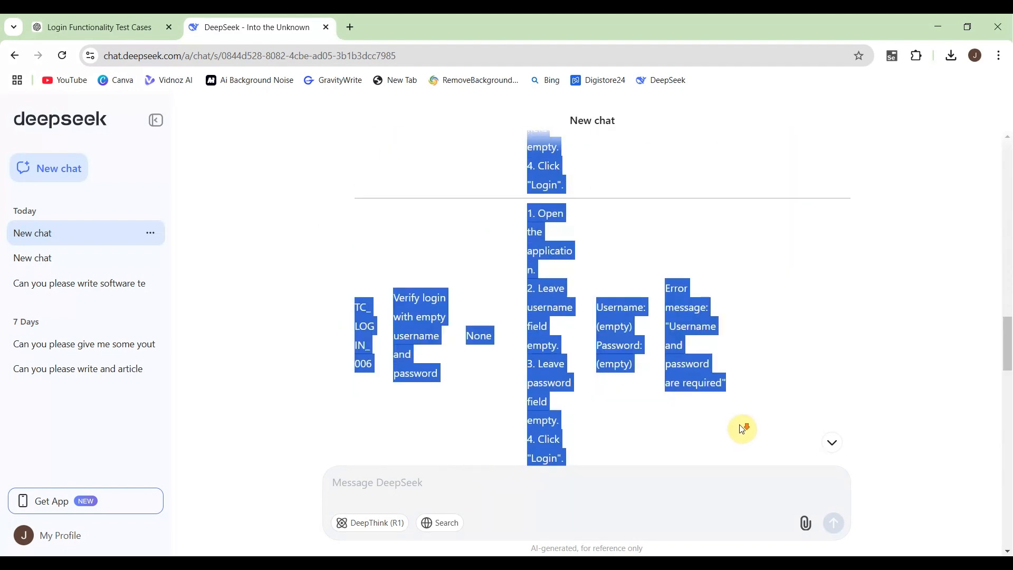
scroll("down", 3)
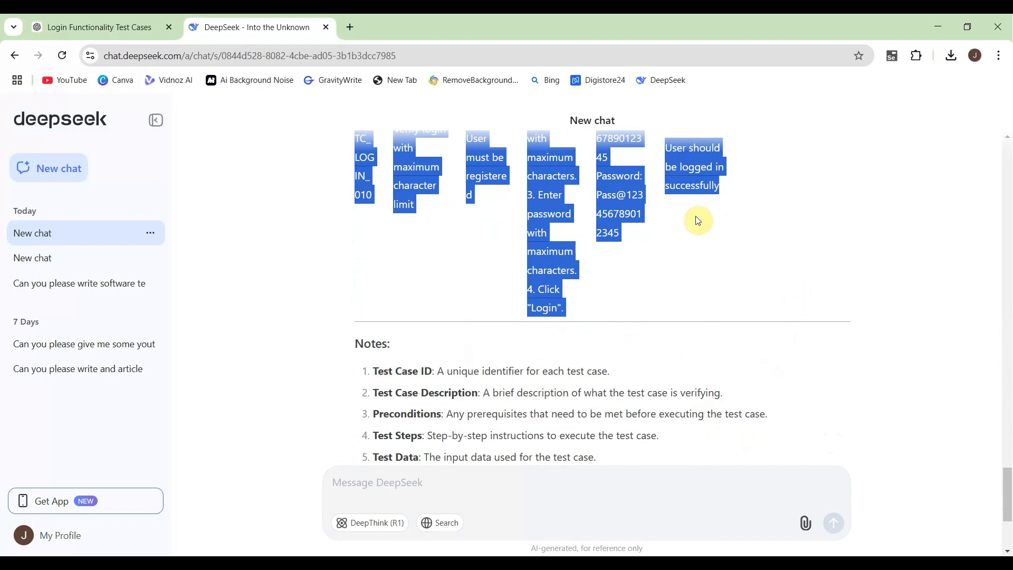
right_click(697, 220)
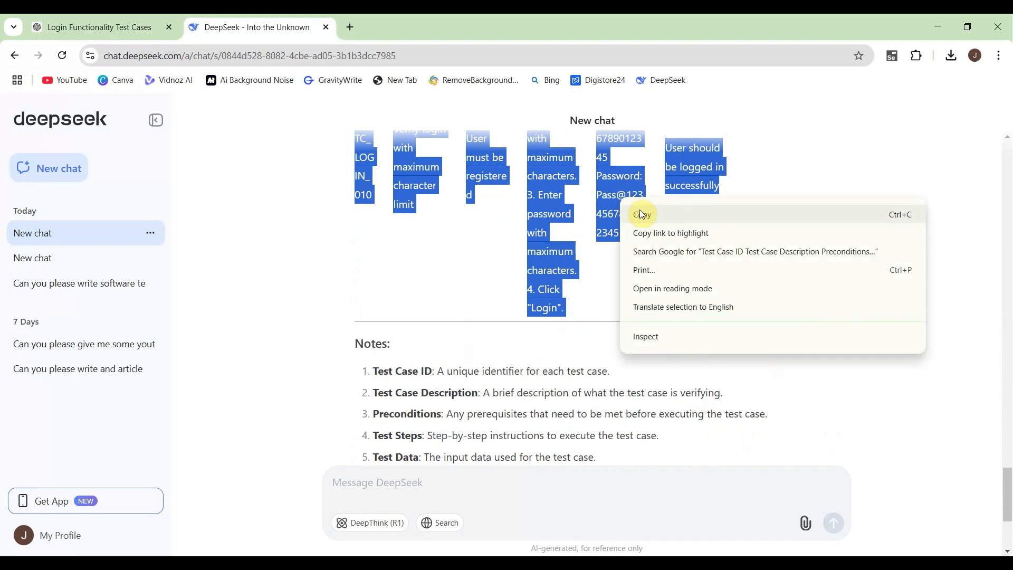
left_click(641, 214)
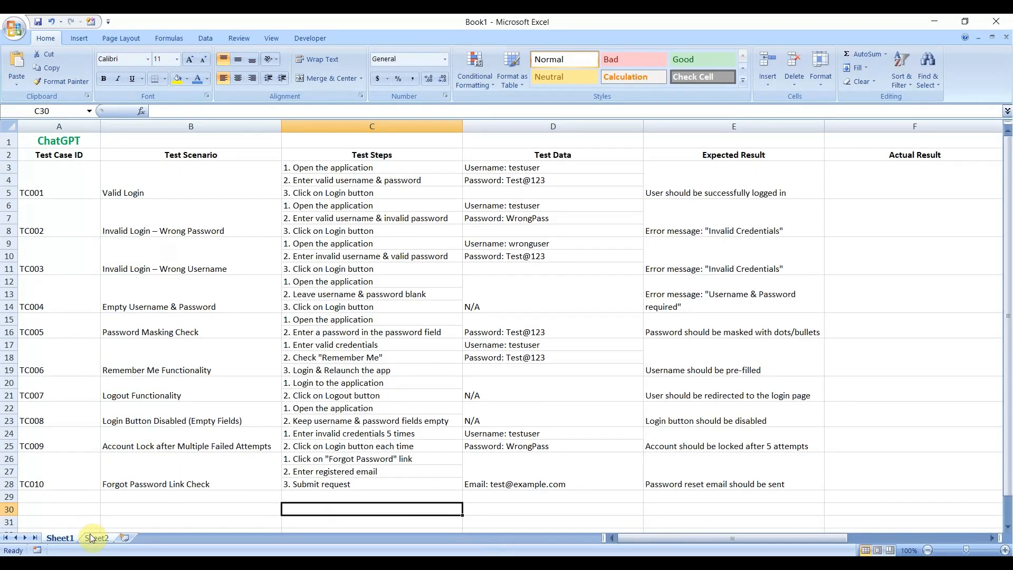
Review DeepSeek's TC_LOGIN_001–010 test cases on Sheet2 from top to bottom
left_click(96, 538)
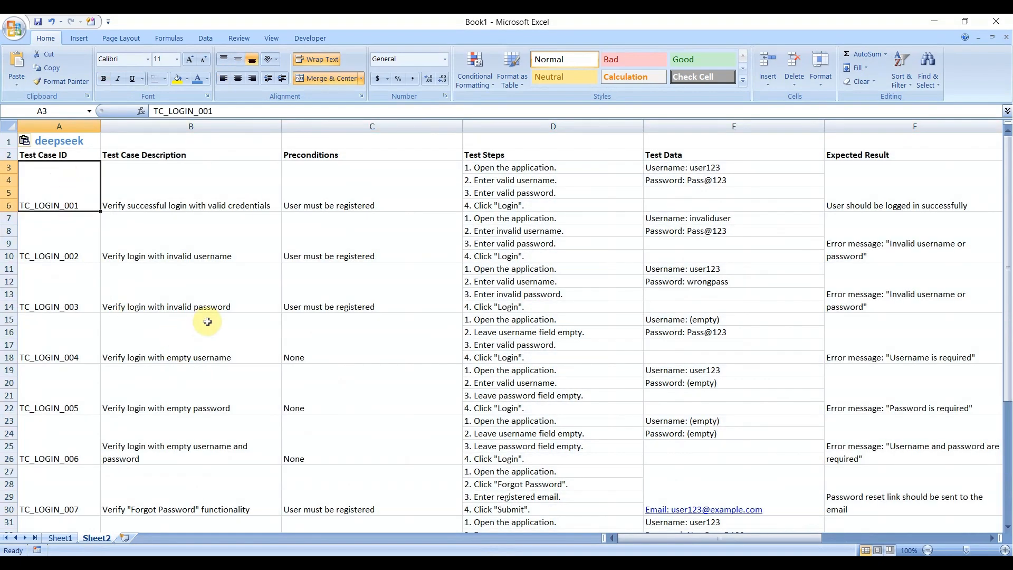
scroll("down", 3)
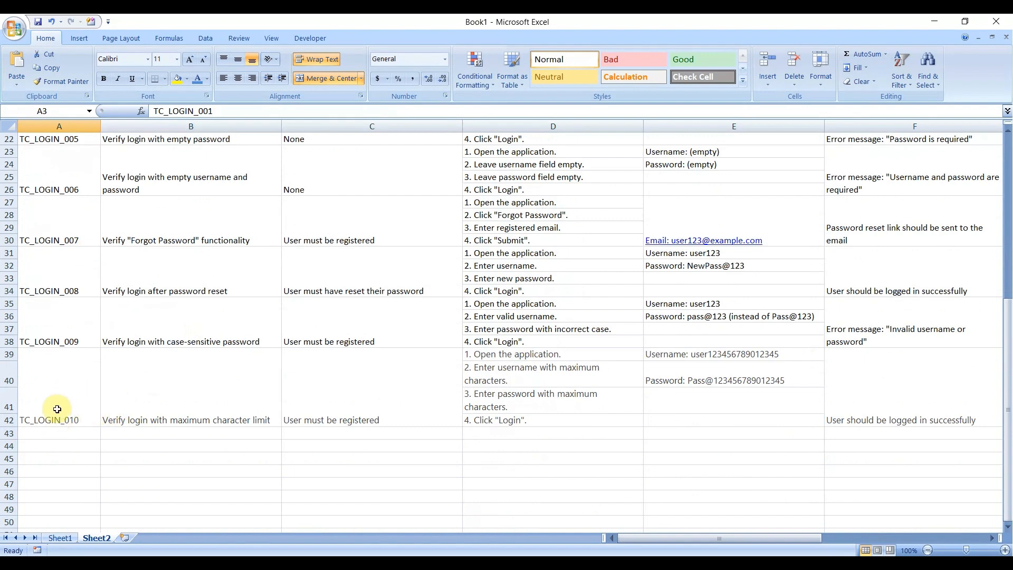
scroll("up", 3)
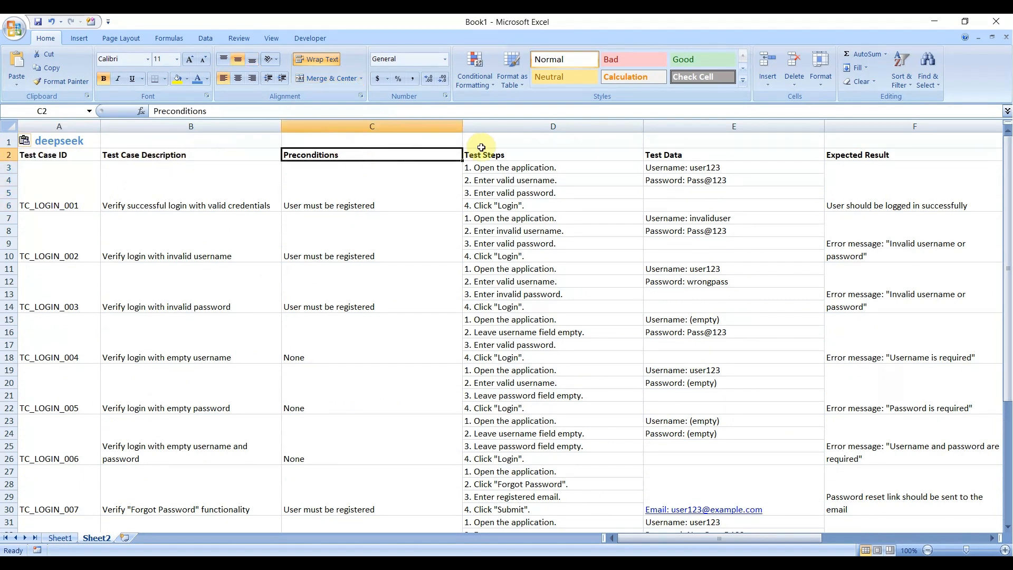
Review Sheet2's Expected/Actual Result, Status and Comments columns, then return to ChatGPT's Sheet1 table
left_click(553, 155)
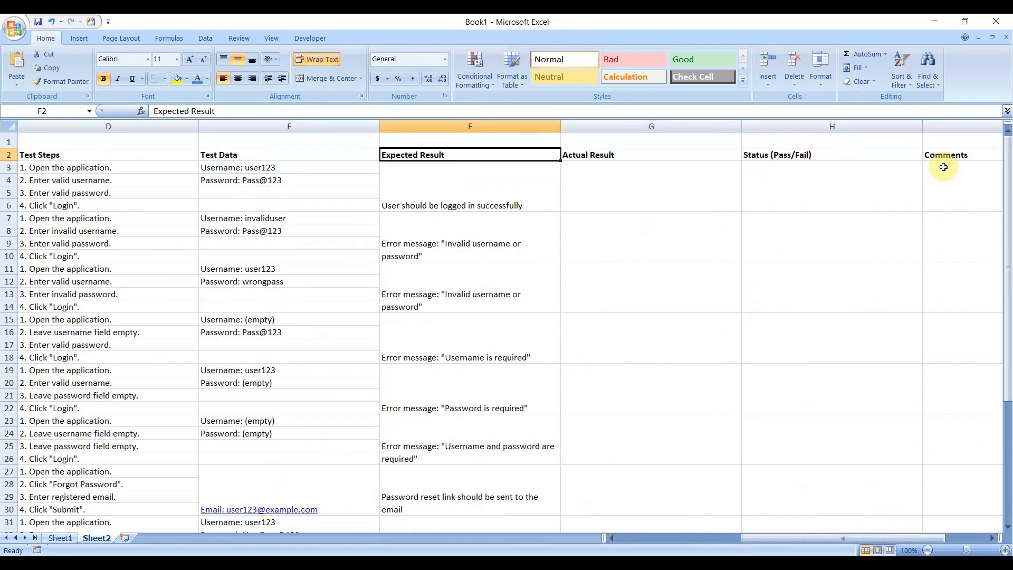
mouse_move(590, 469)
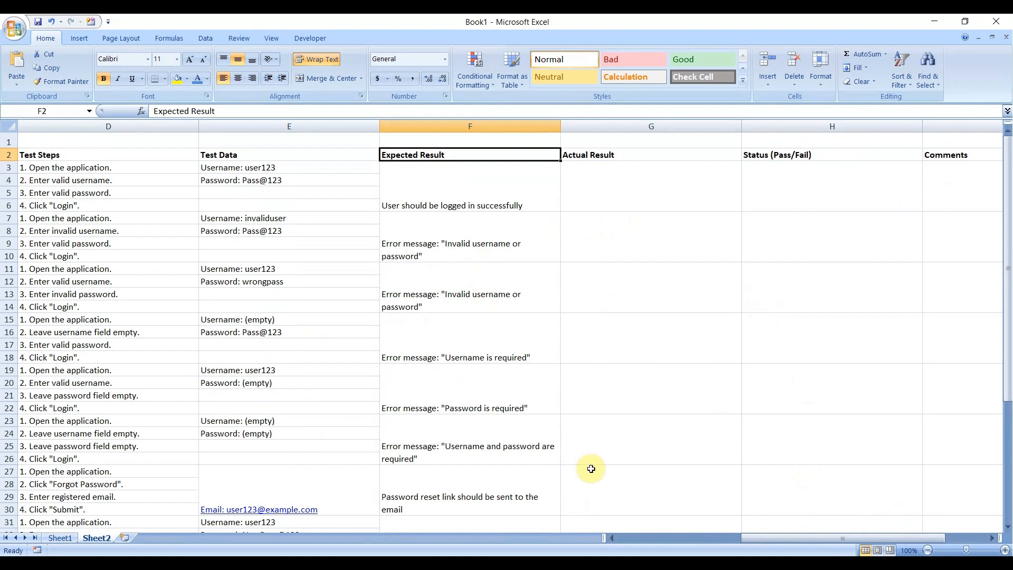
mouse_move(593, 468)
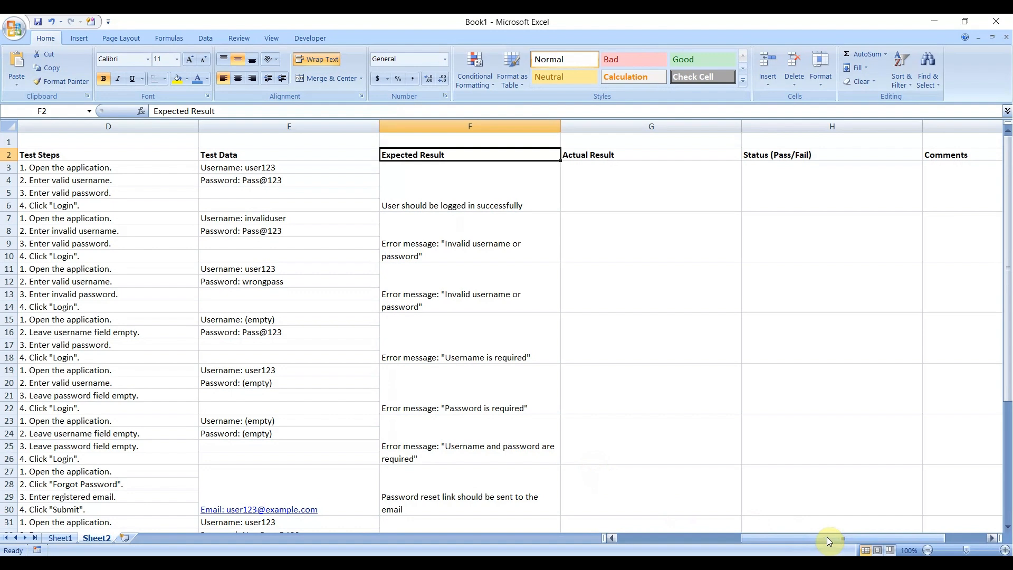
left_click_drag(829, 541, 735, 546)
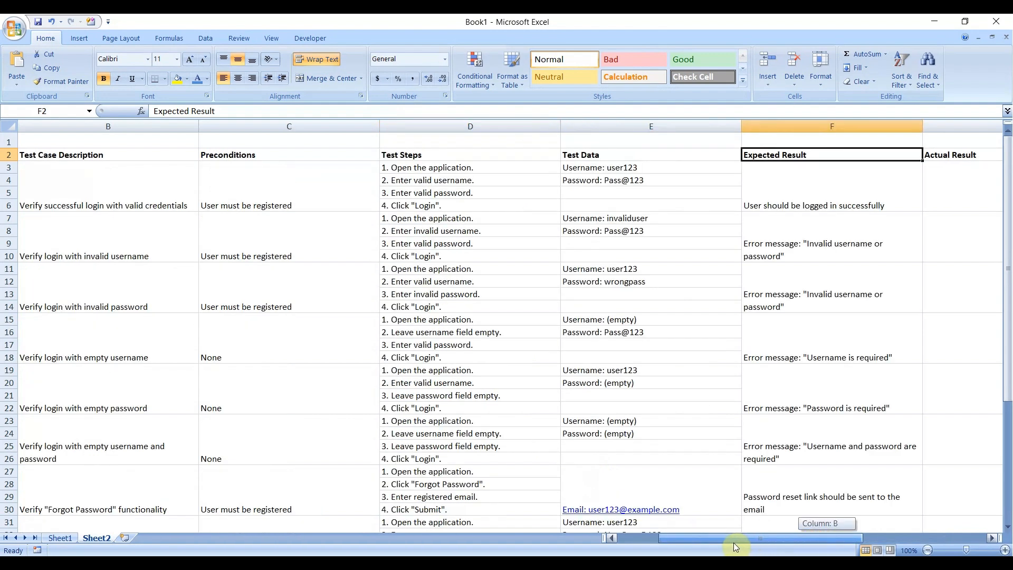
scroll("left", 3)
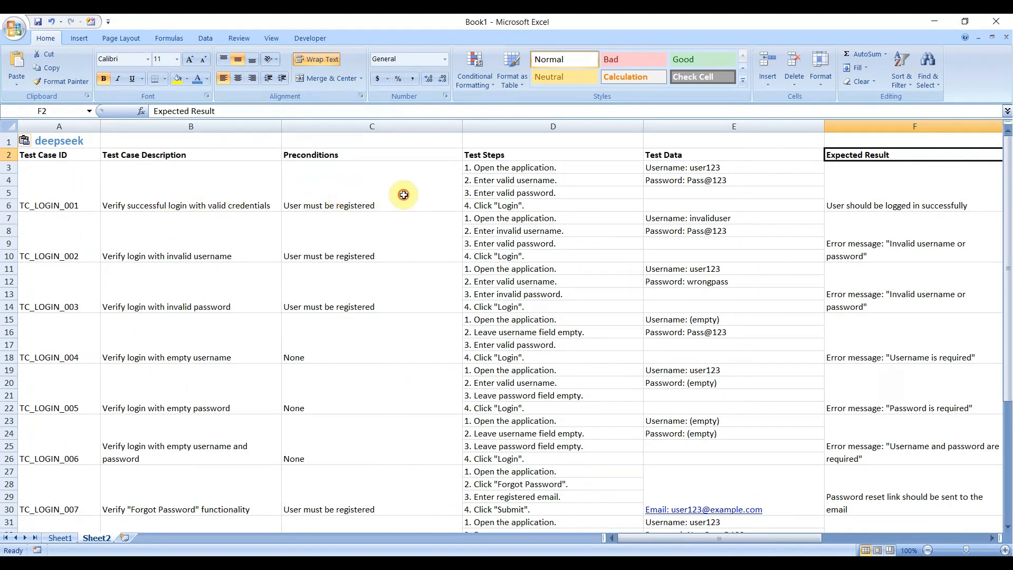
left_click(371, 186)
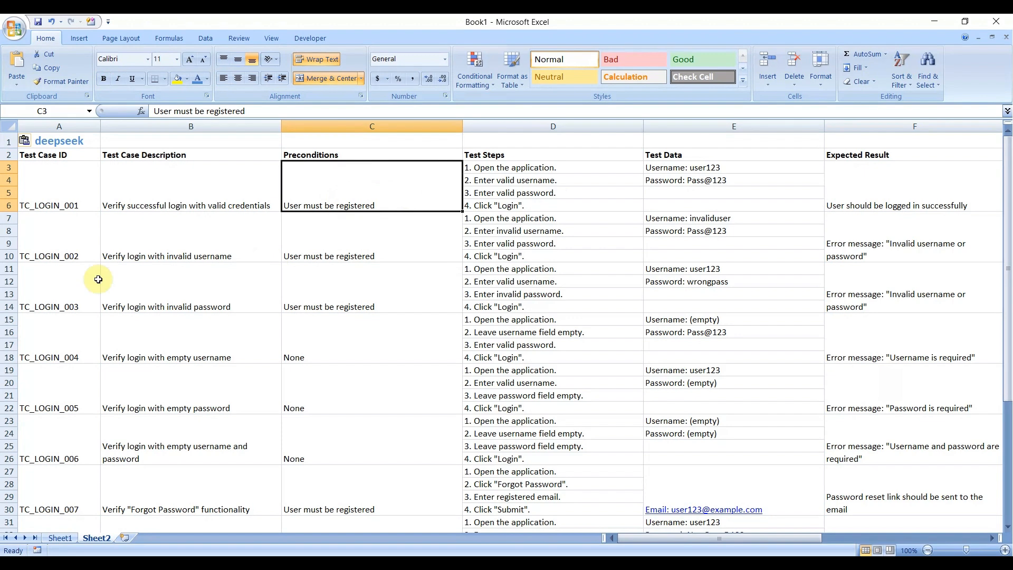
mouse_move(112, 288)
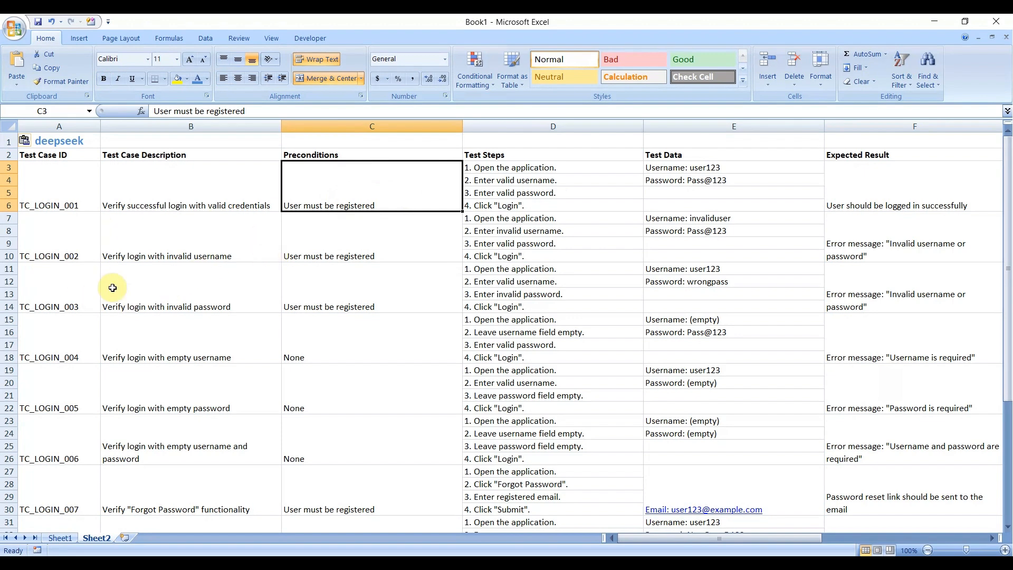
mouse_move(375, 328)
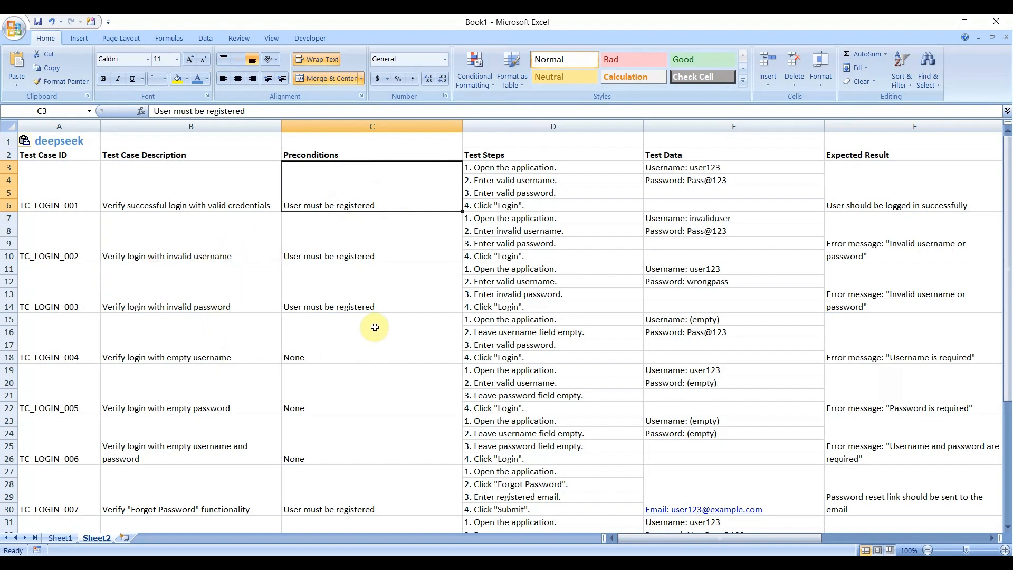
scroll("down", 3)
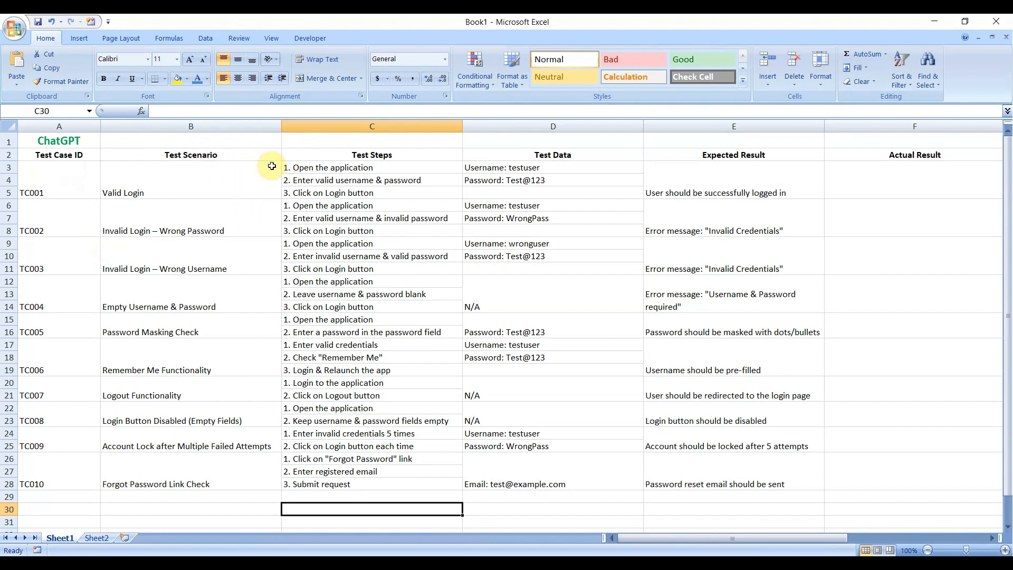
mouse_move(259, 182)
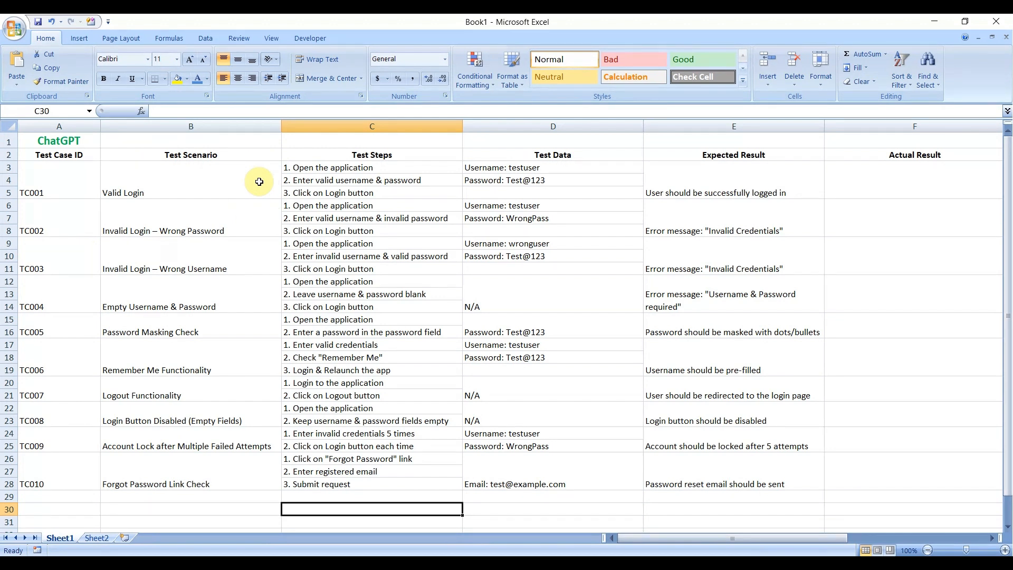
mouse_move(382, 155)
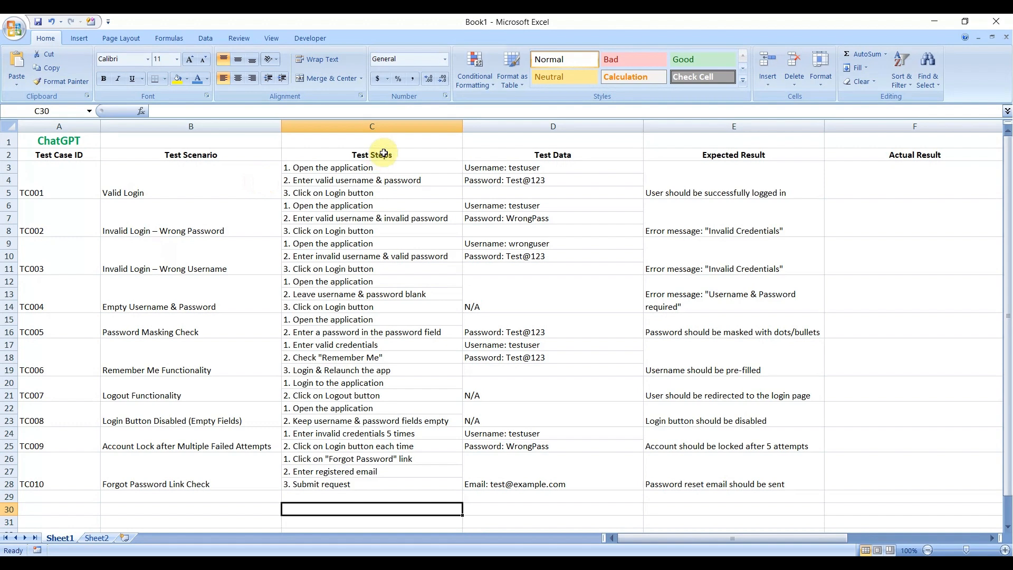
mouse_move(780, 160)
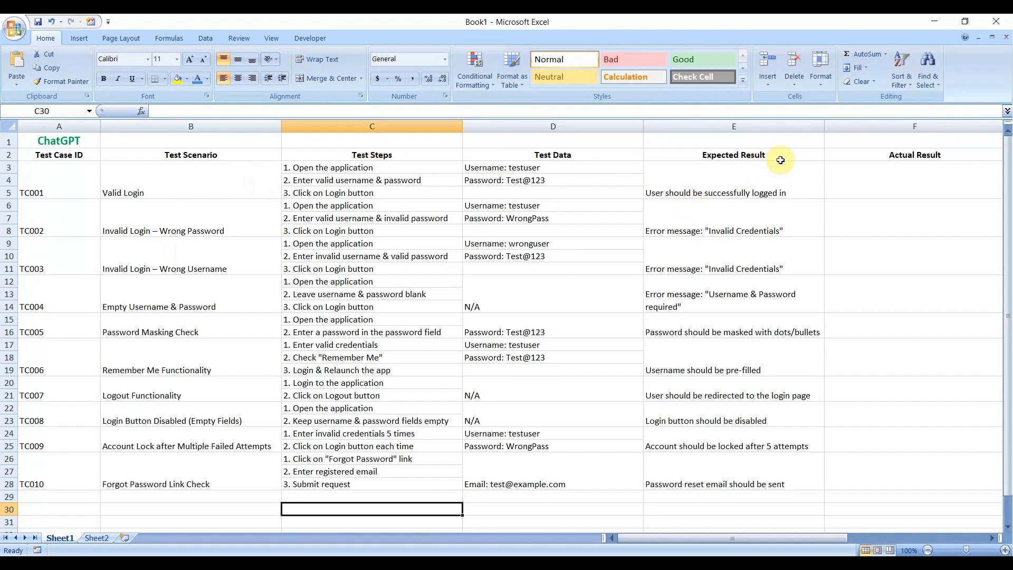
mouse_move(781, 542)
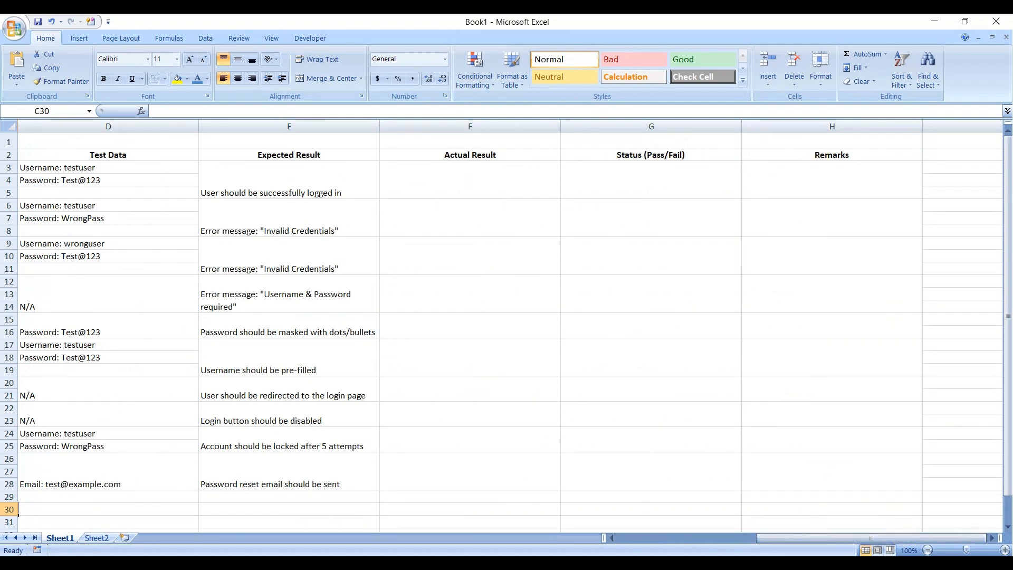
Look over ChatGPT's Sheet1 test cases out to their Actual Result, Status and Remarks columns
scroll("left", 3)
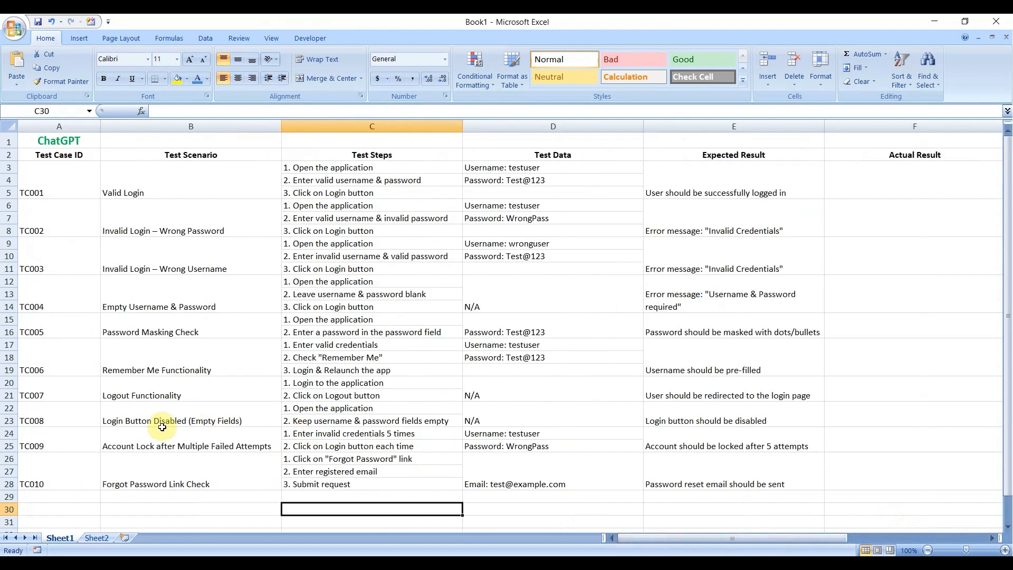
scroll("down", 3)
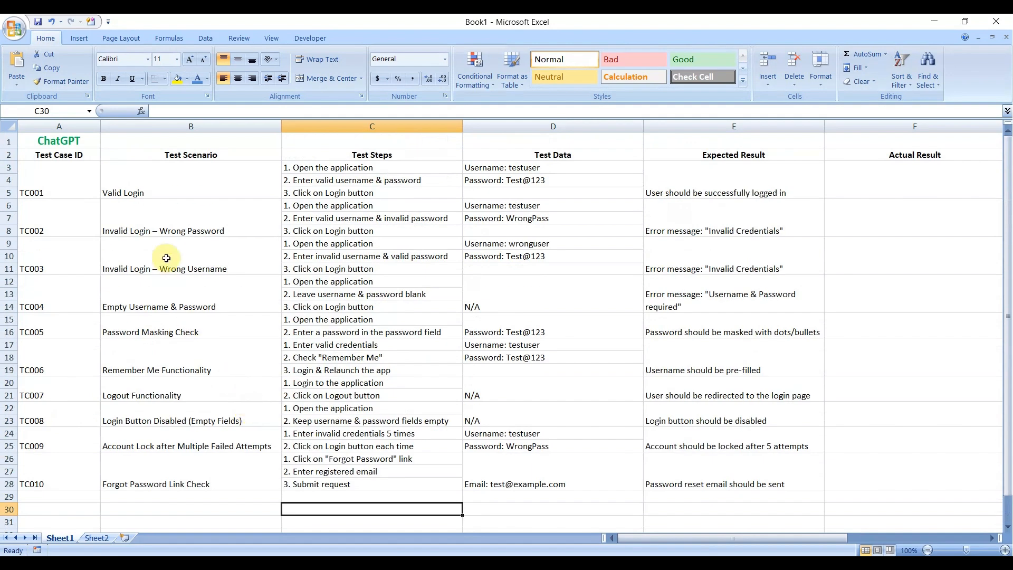
mouse_move(202, 255)
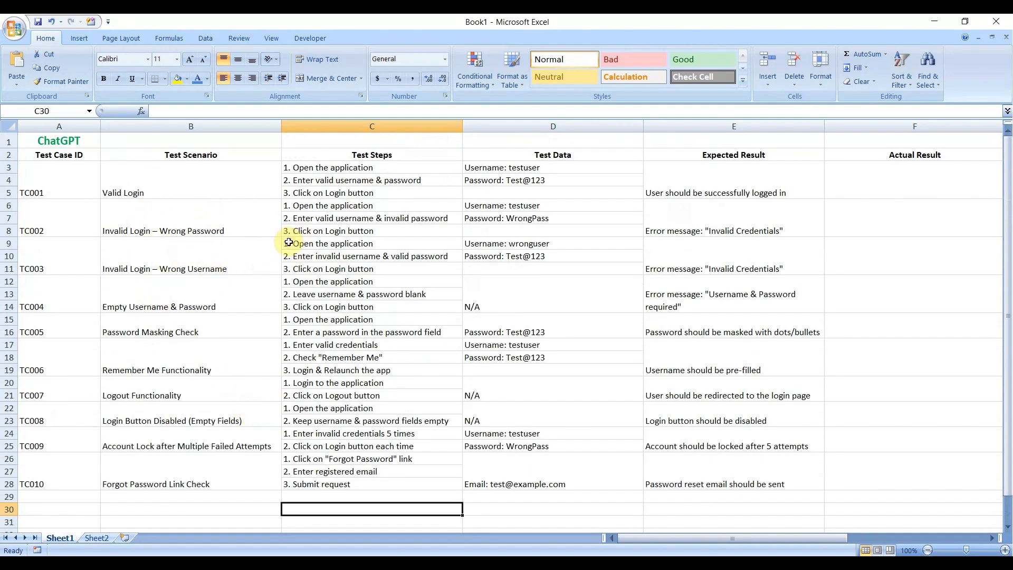
mouse_move(236, 337)
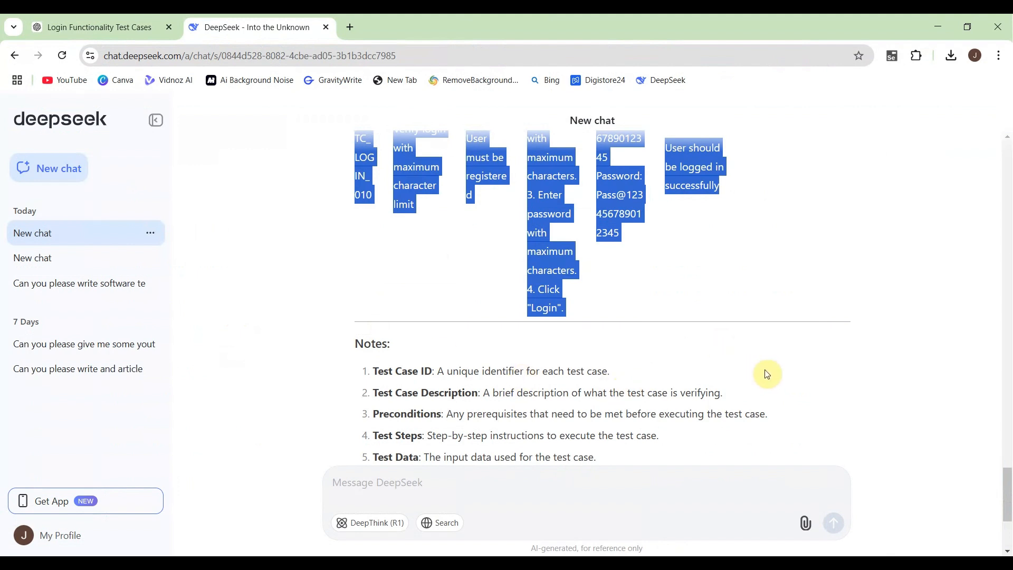
mouse_move(766, 483)
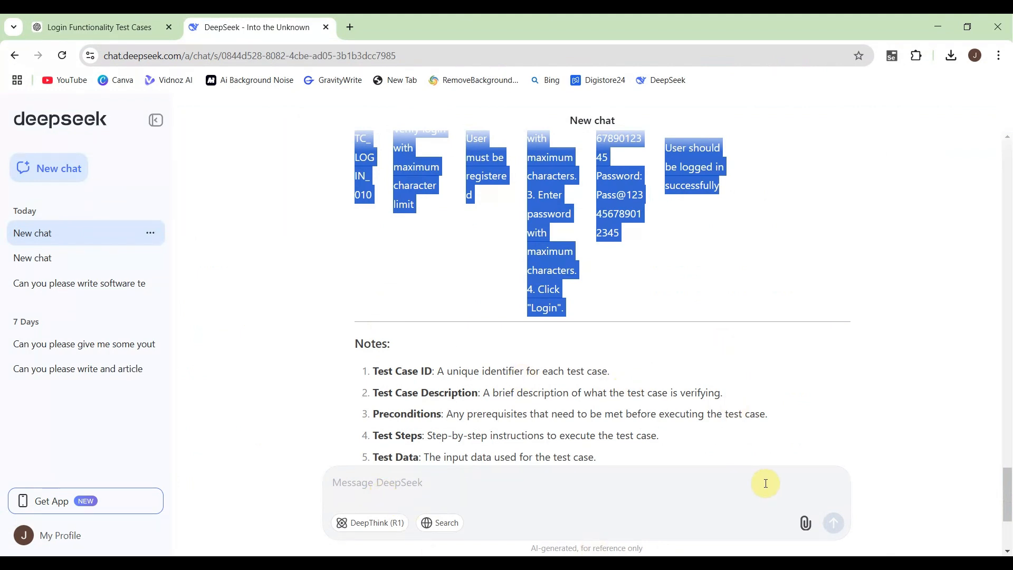
mouse_move(722, 486)
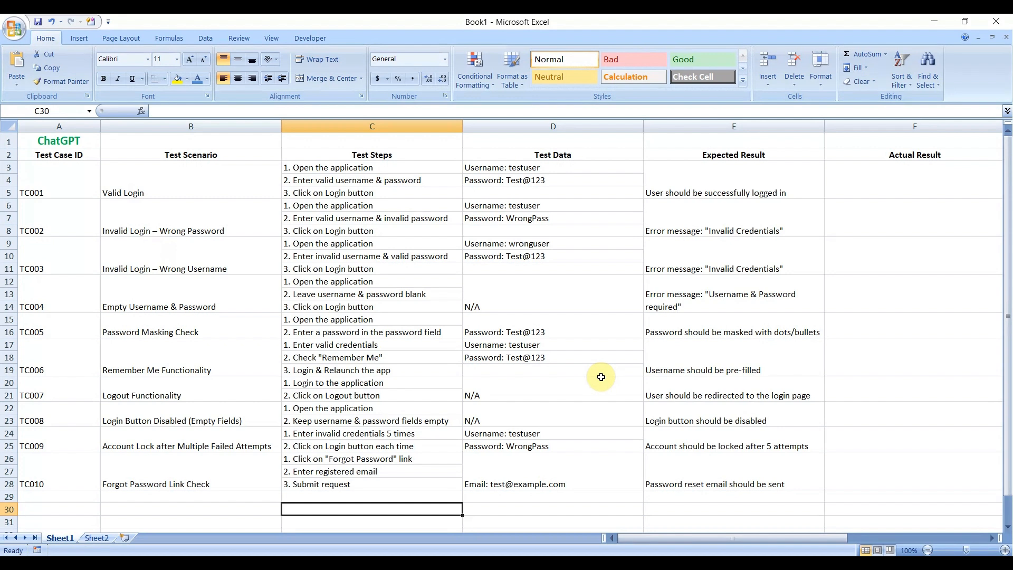
mouse_move(611, 264)
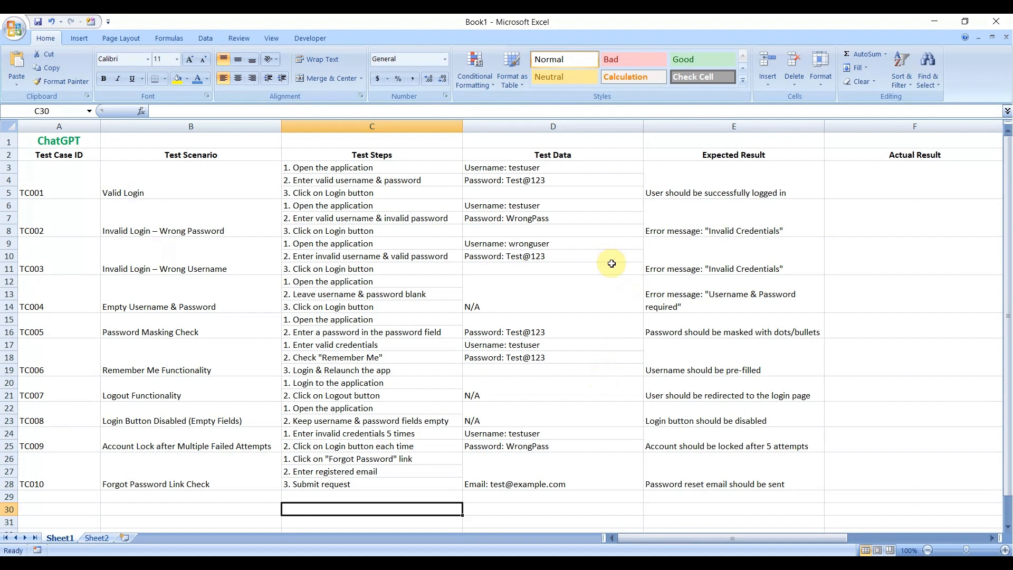